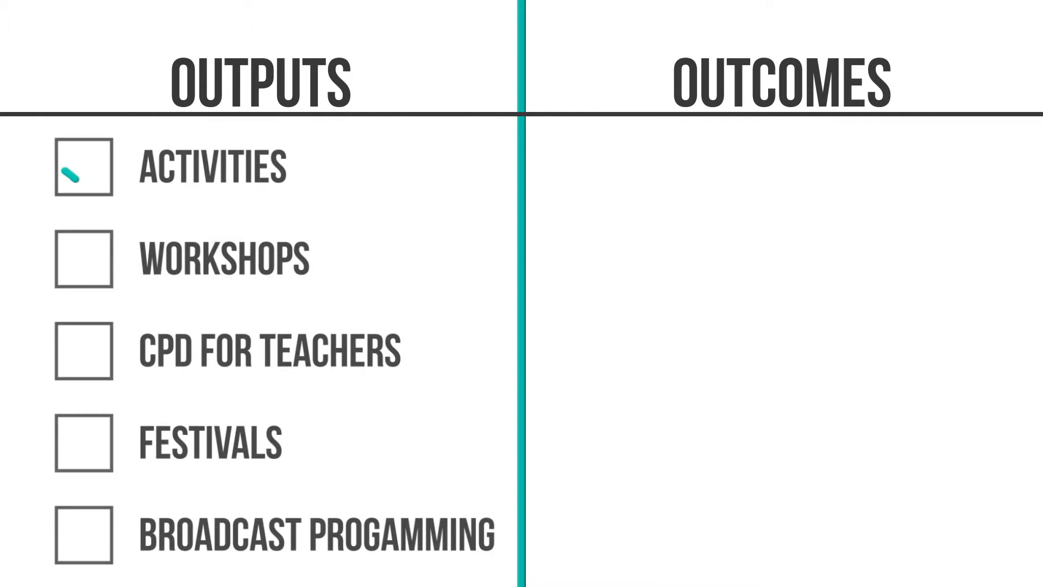
Advance the slide animation to tick Activities and Workshops, starting CPD for Teachers
{"action": "left_click", "coordinate": [83, 259]}
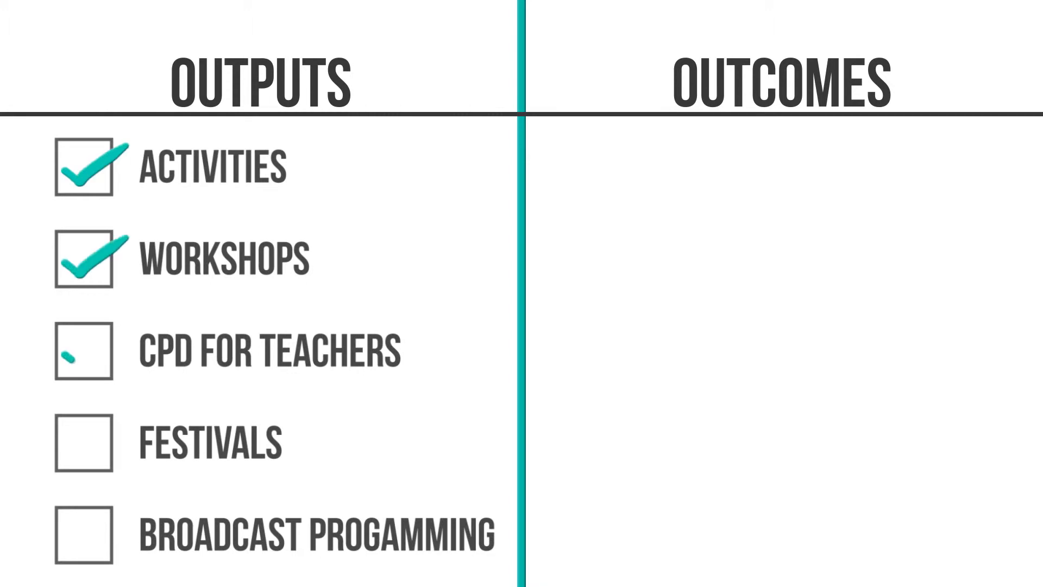